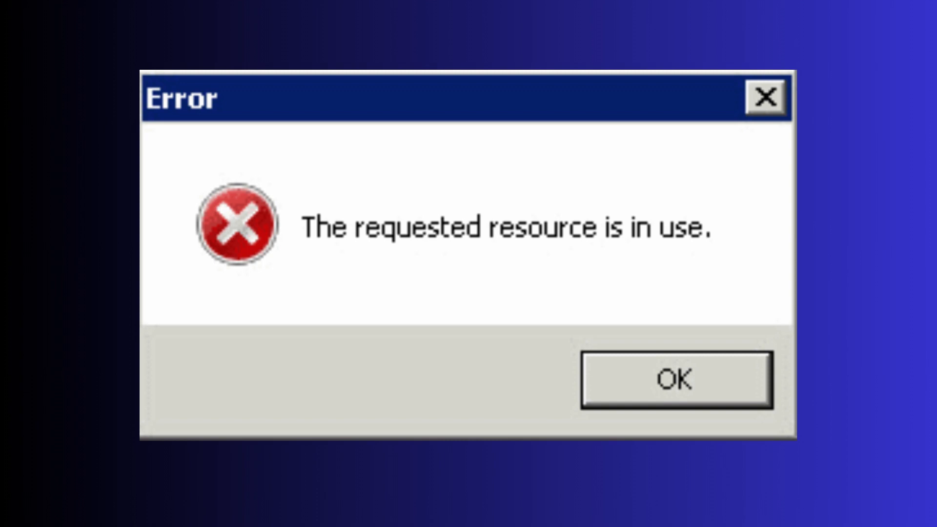
Open File Explorer, uncheck the Preview pane under View > Show, and close the window
click(676, 379)
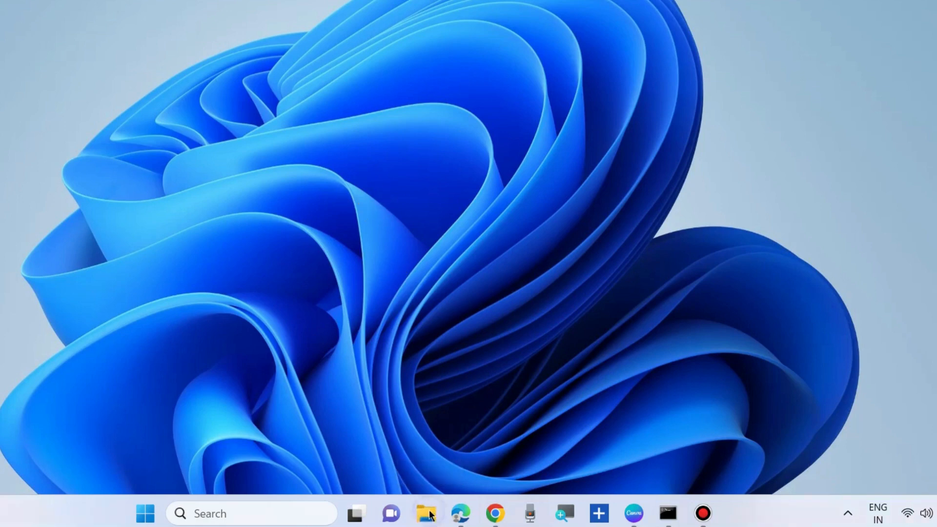
click(426, 513)
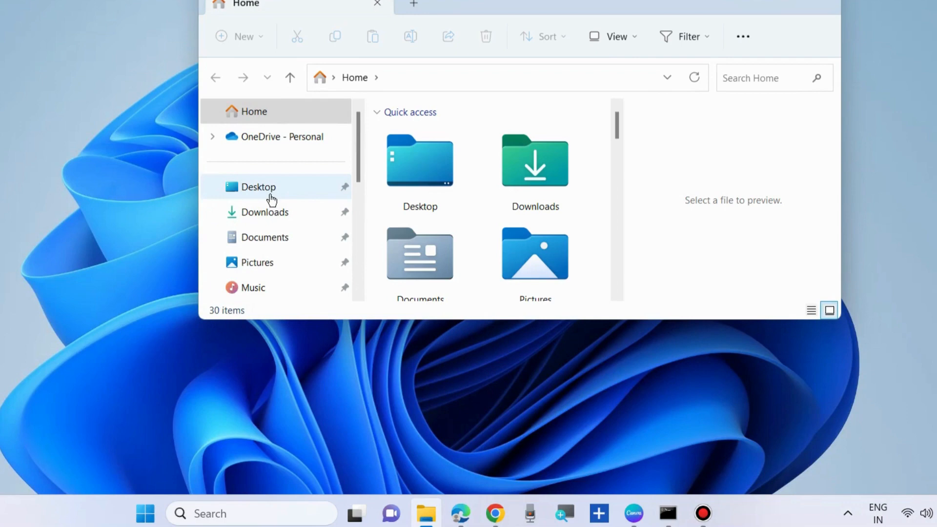
scroll(down, 3)
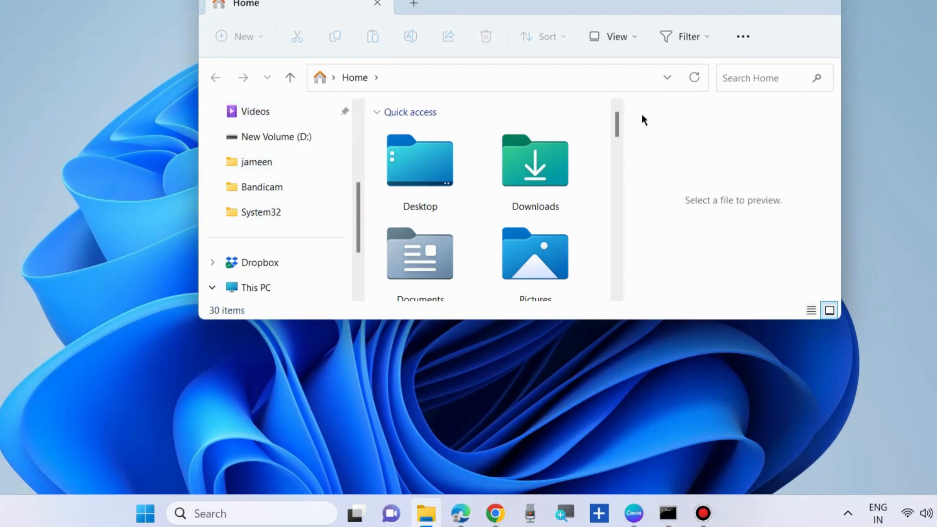
mouse_move(618, 49)
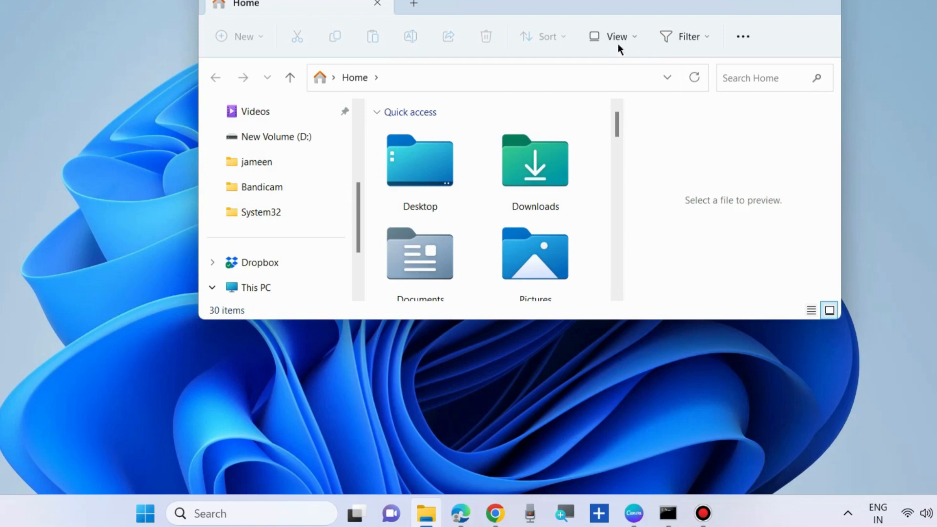
click(617, 37)
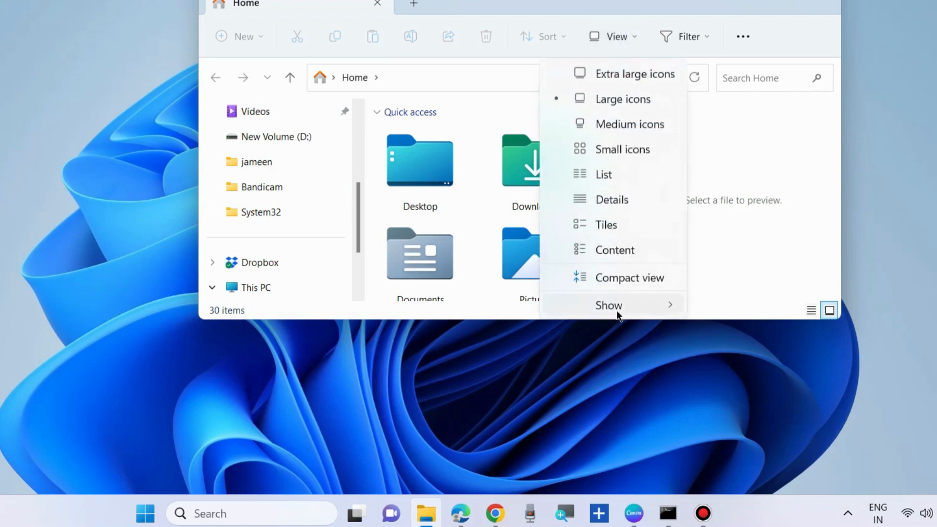
click(608, 306)
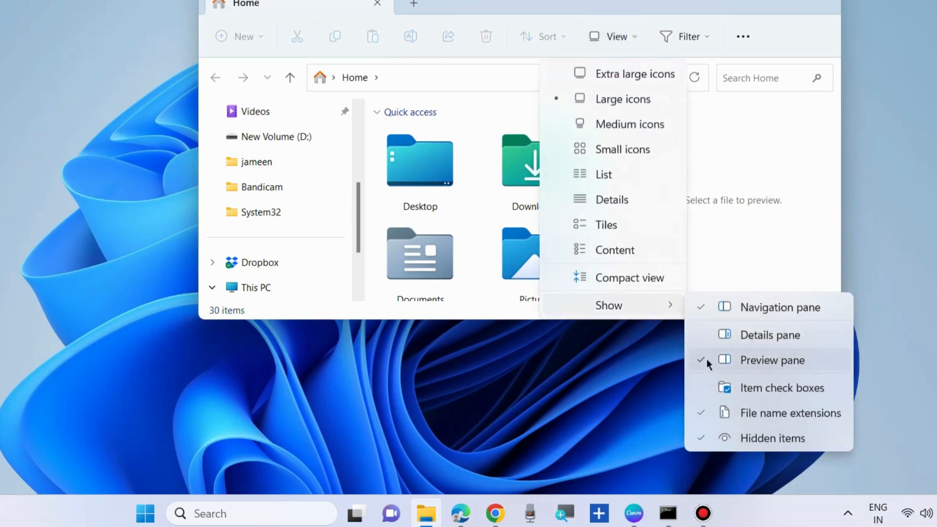
click(771, 359)
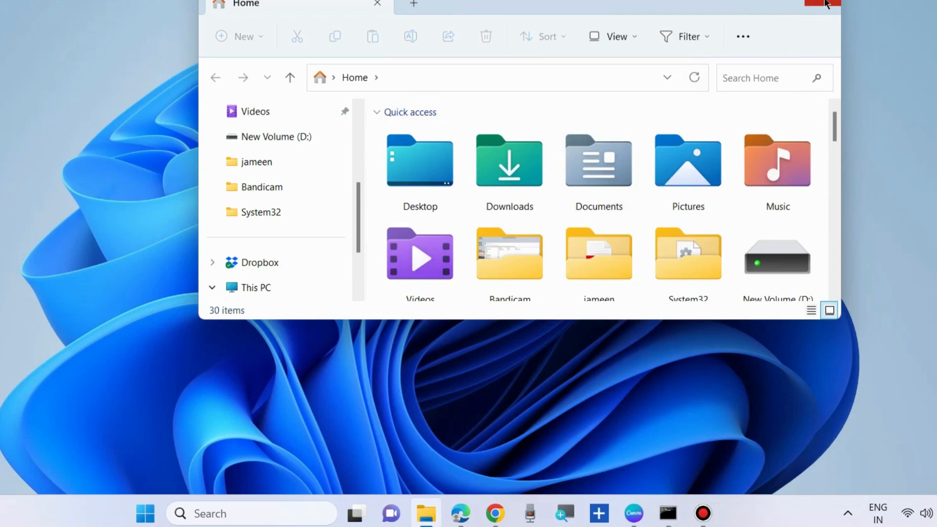
click(821, 5)
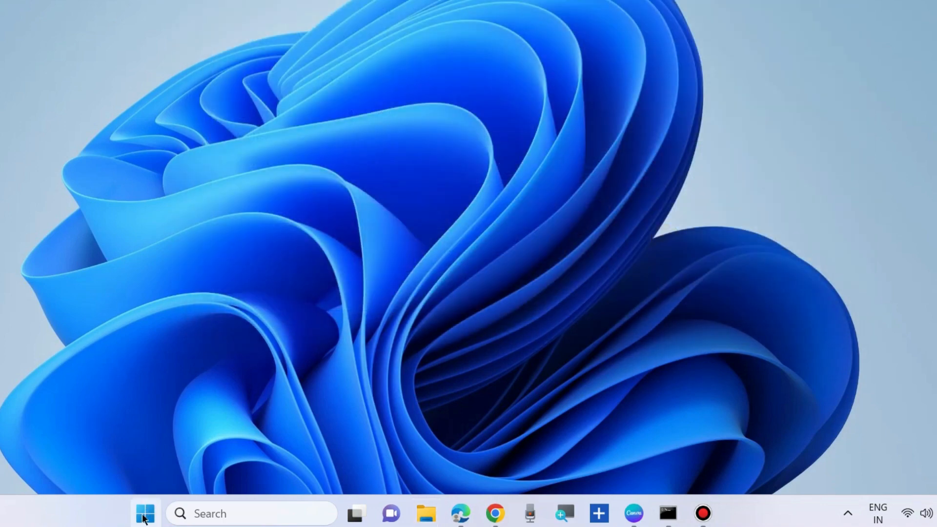
Run appwiz.cpl from the Start button's Run box to open Programs and Features
right_click(145, 513)
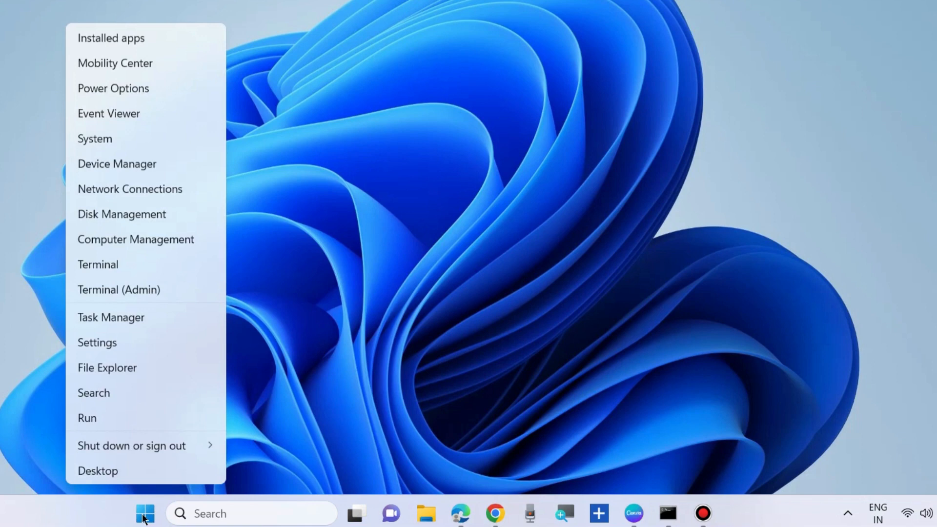
click(87, 418)
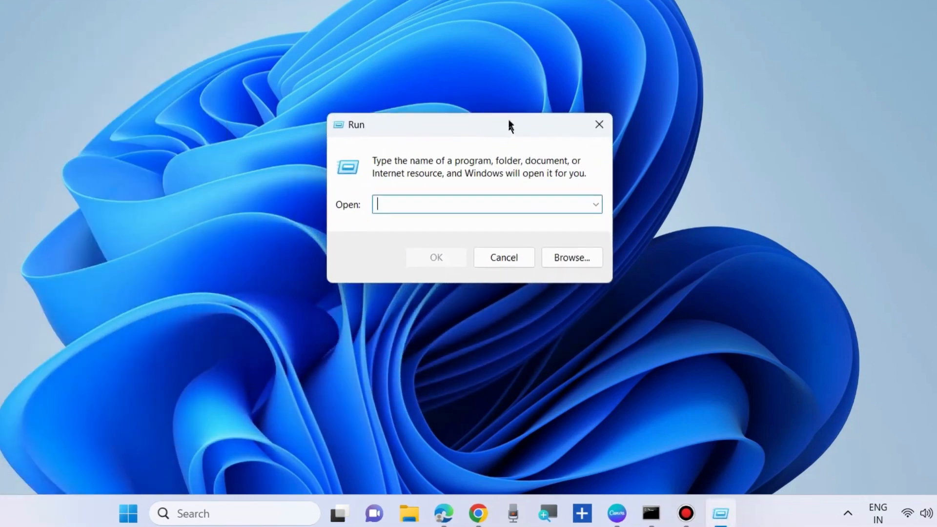
text(appwiz.cpl)
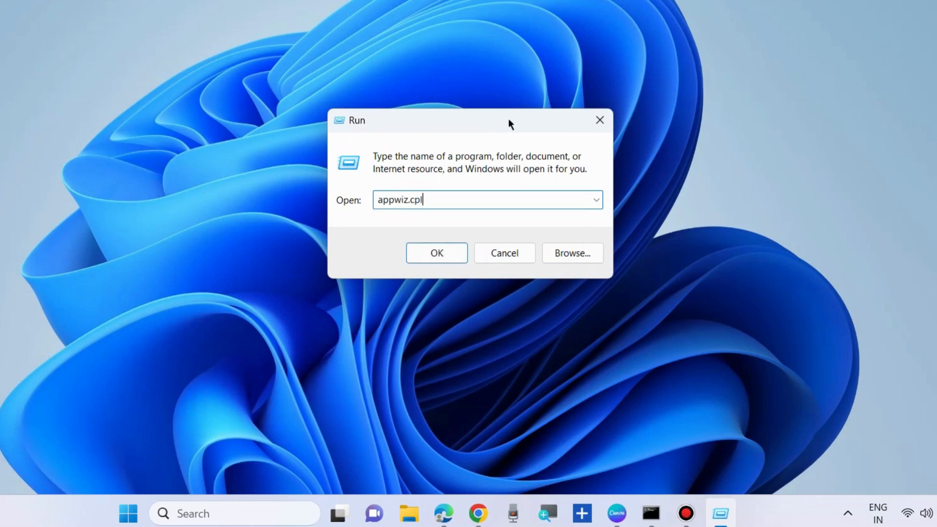
click(437, 252)
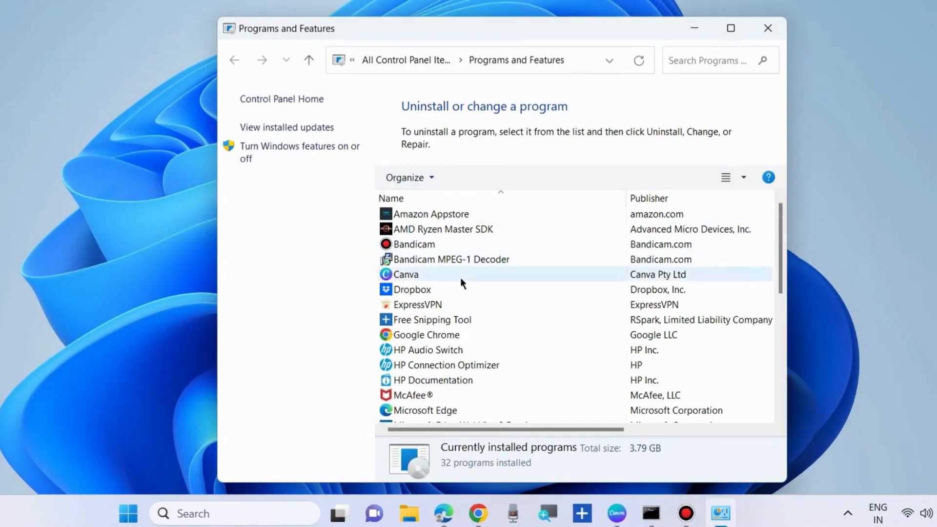
Scroll the installed programs, select Plex as the suspicious app, and close Programs and Features
scroll(down, 3)
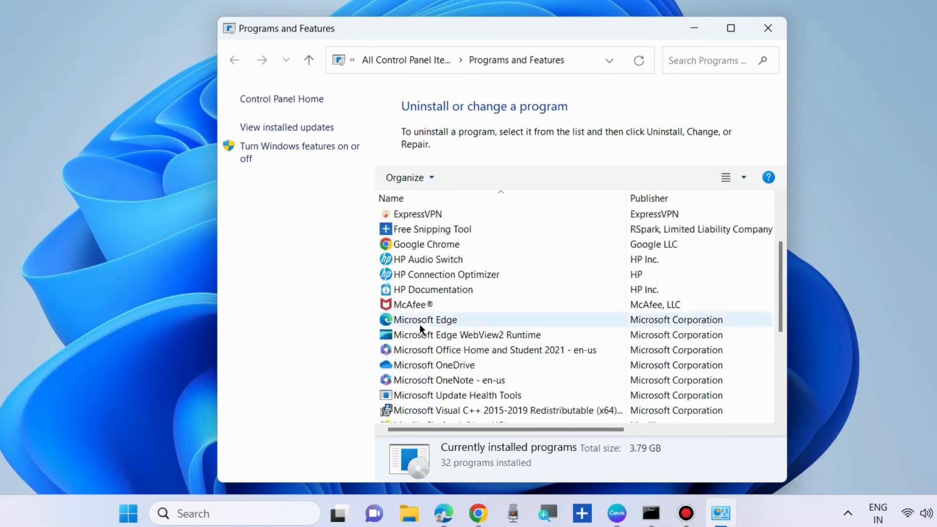
scroll(down, 3)
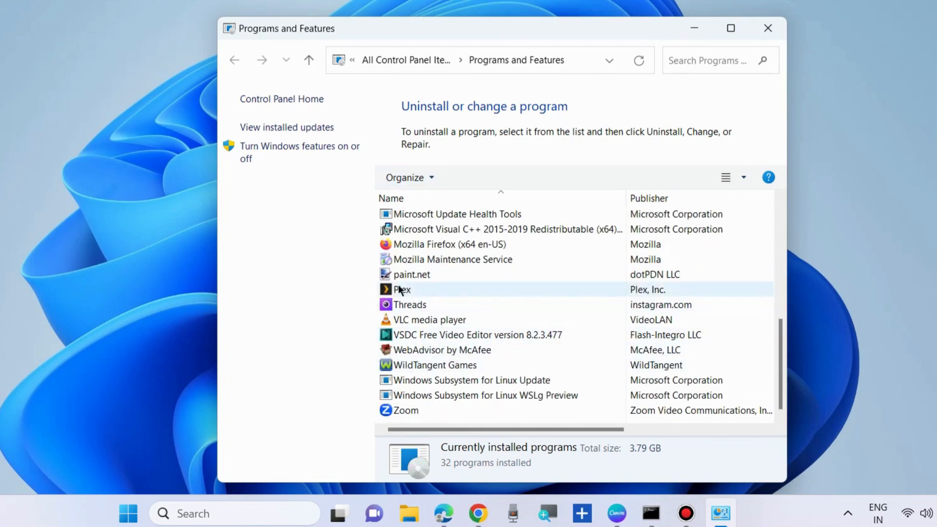
click(402, 289)
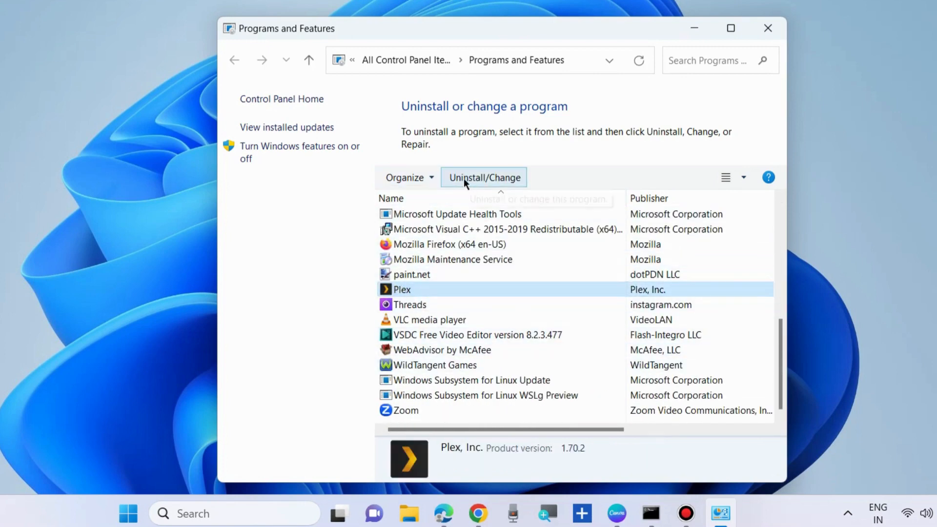
mouse_move(483, 178)
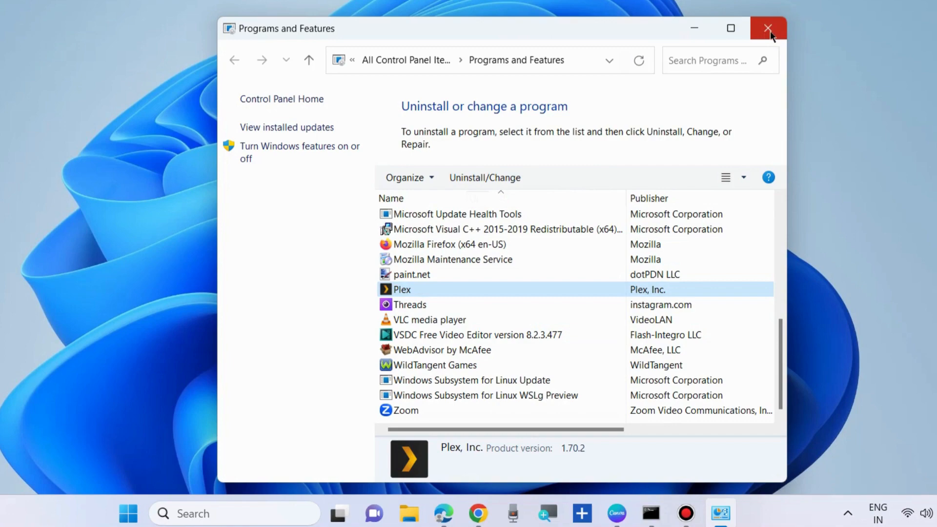
click(768, 28)
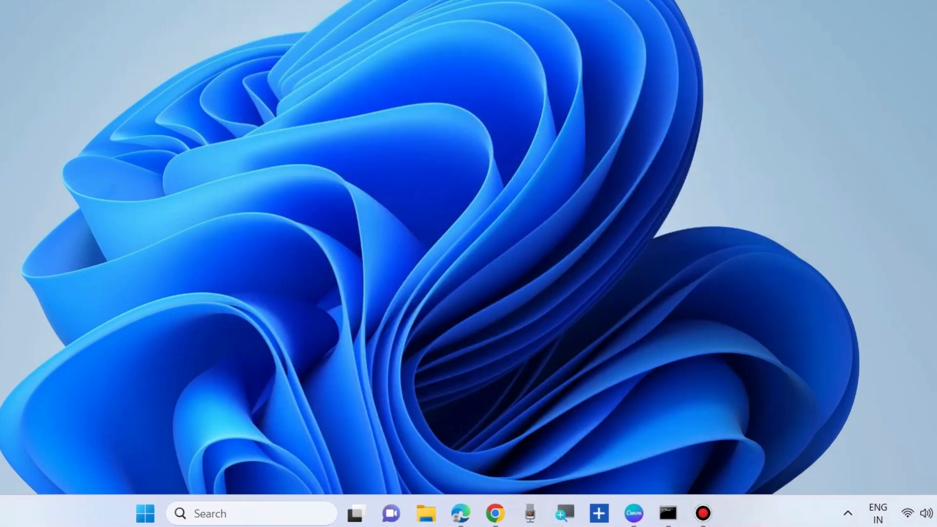
Search the taskbar for 'windows security' and launch the Windows Security app
text(windows security)
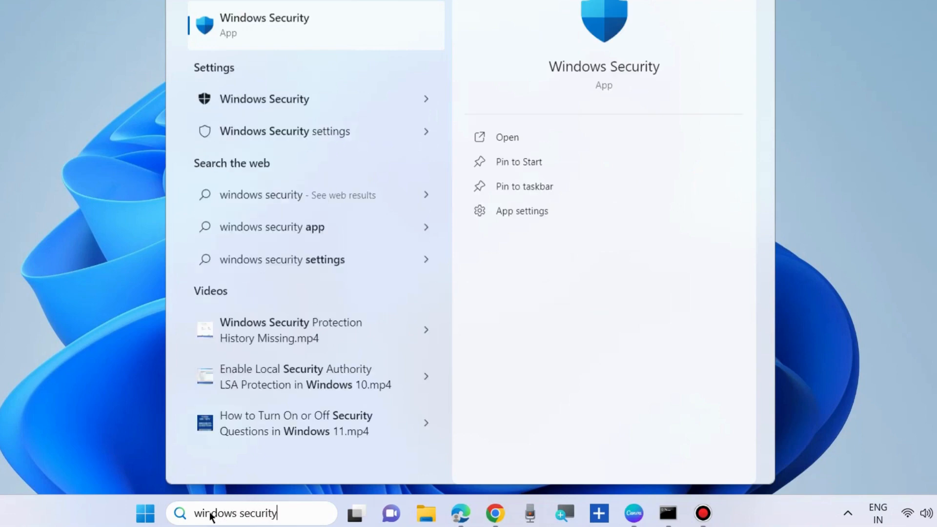
mouse_move(507, 137)
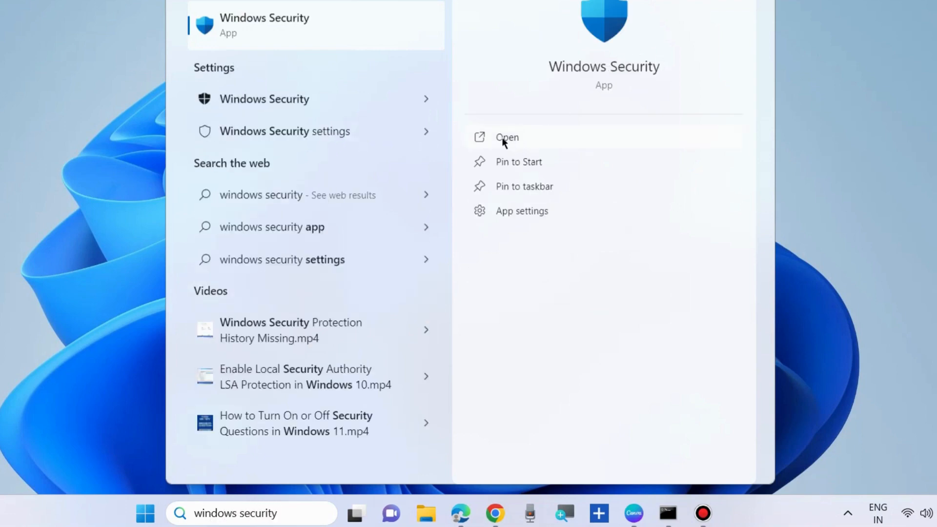
click(506, 138)
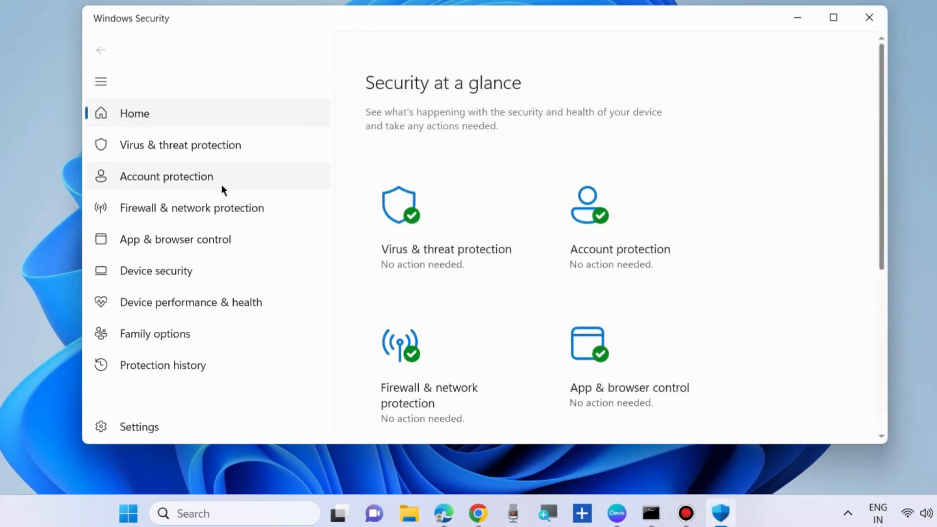
Select Full scan in Virus & threat protection scan options, then close Windows Security
click(179, 144)
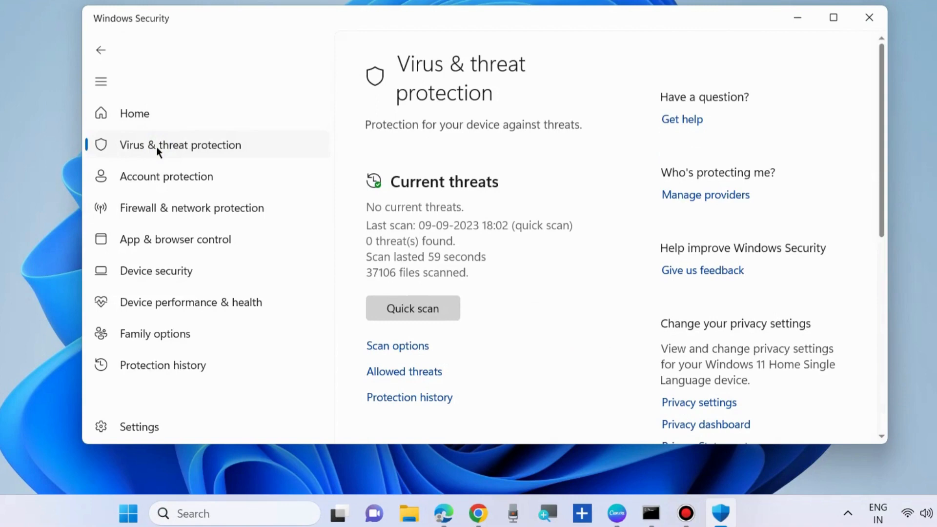
scroll(down, 3)
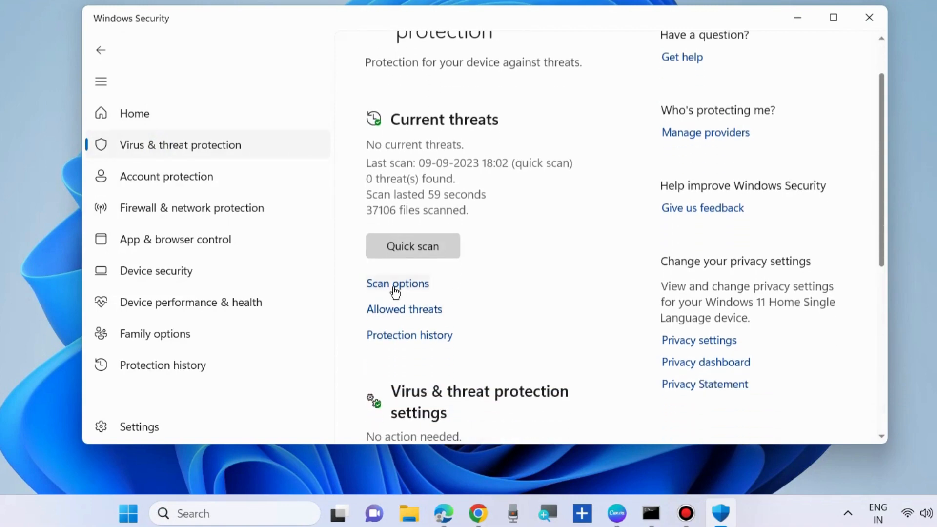
click(397, 283)
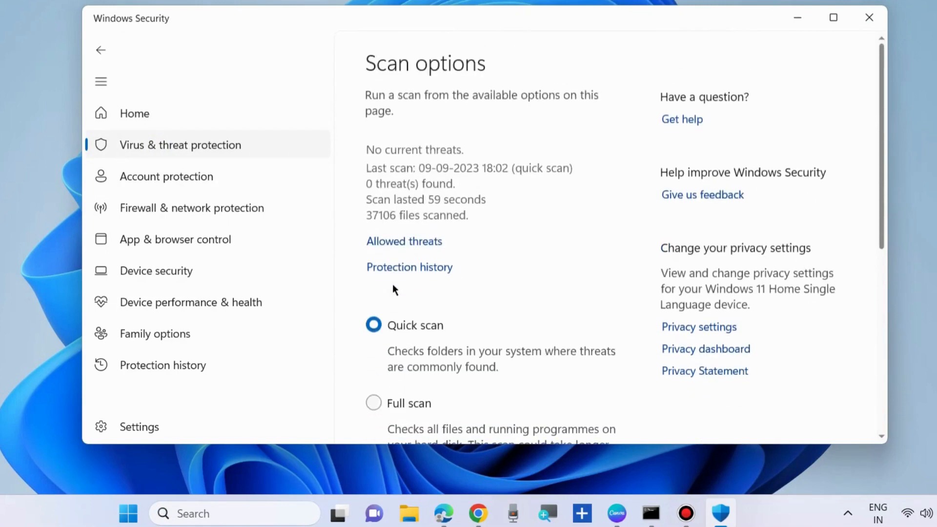
scroll(down, 3)
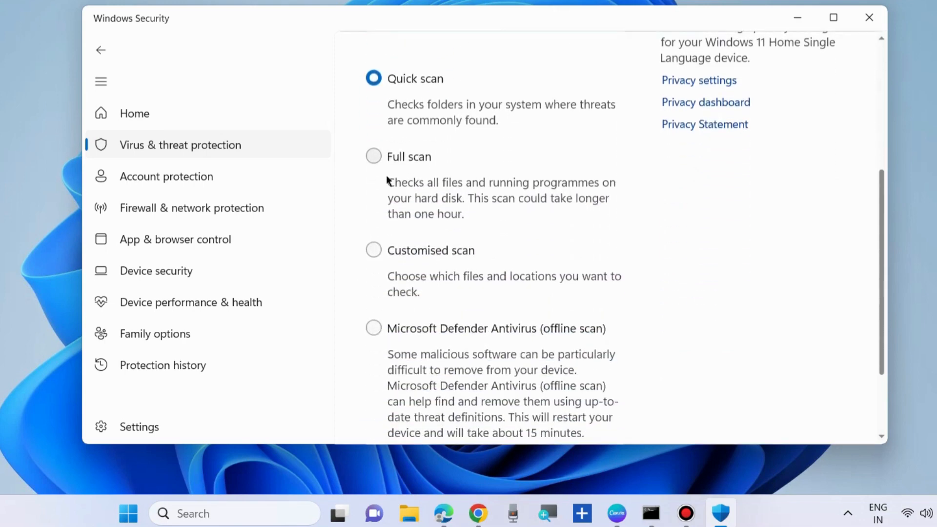
click(373, 130)
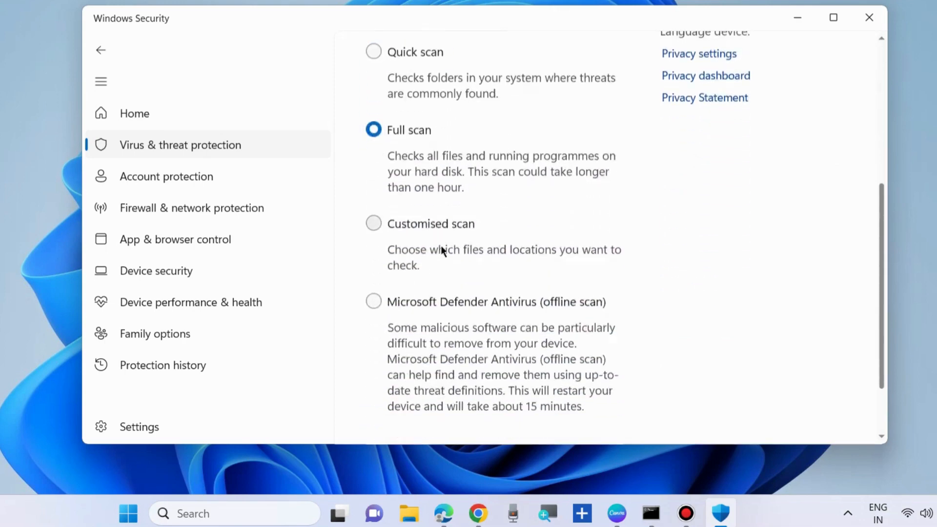
scroll(down, 3)
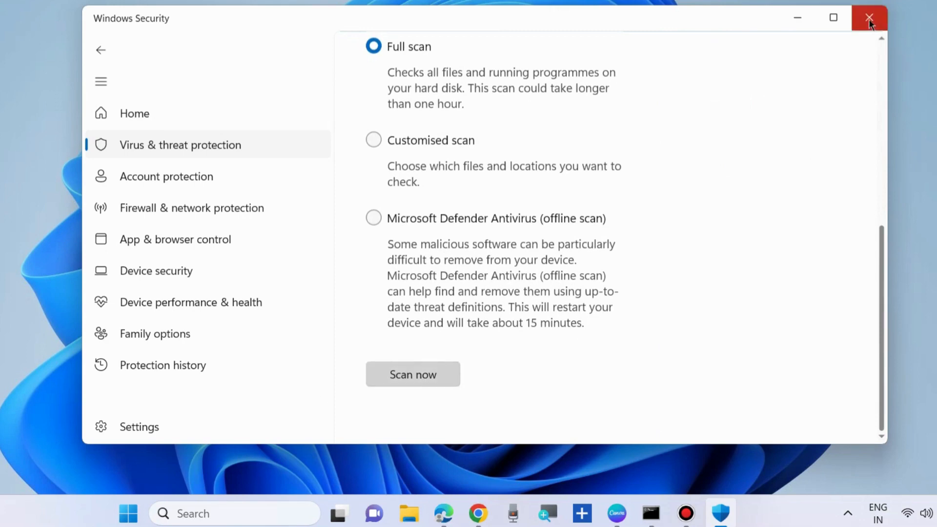
click(870, 18)
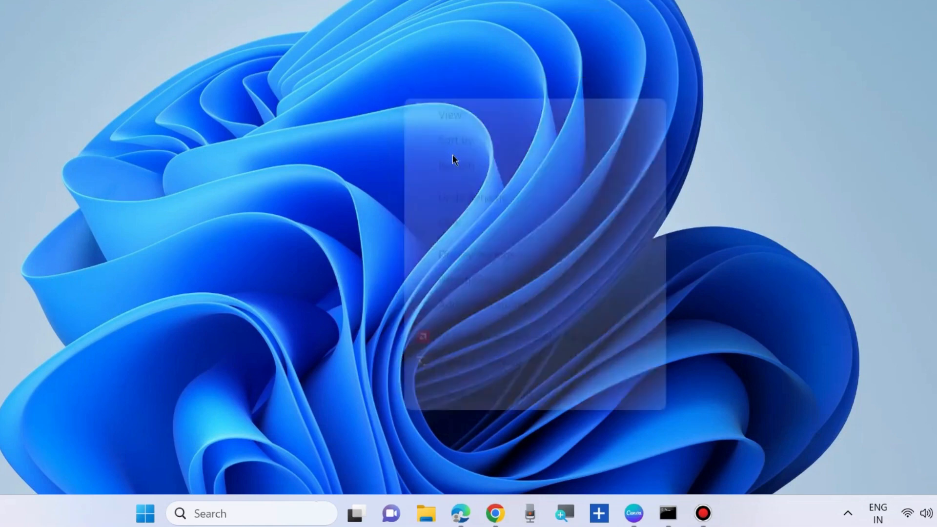